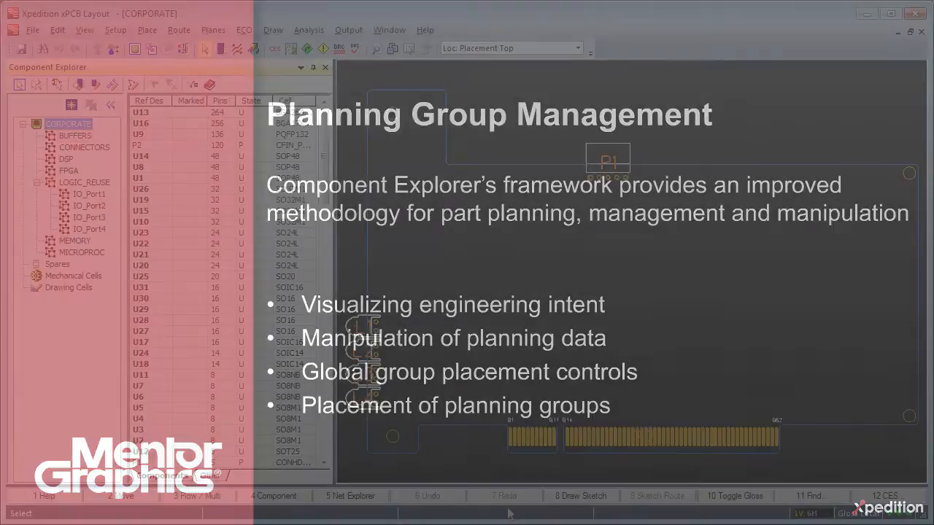
Show the parts belonging to the IO_Port1 planning group in Component Explorer
click(76, 134)
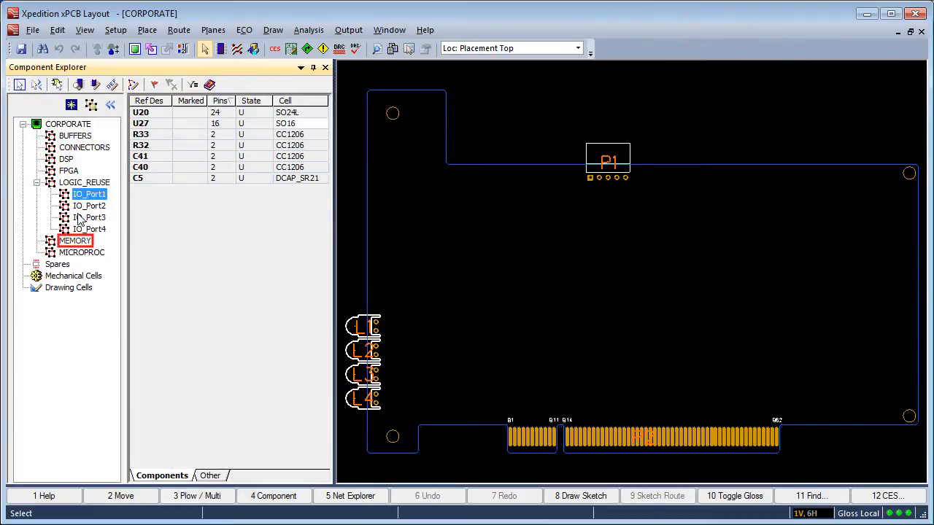
Review the contents of MEMORY, MICROPROC, the whole CORPORATE design, ANALOG_SW (C1, C3, R1–R11, U6, U7), then MEMORY again
click(76, 241)
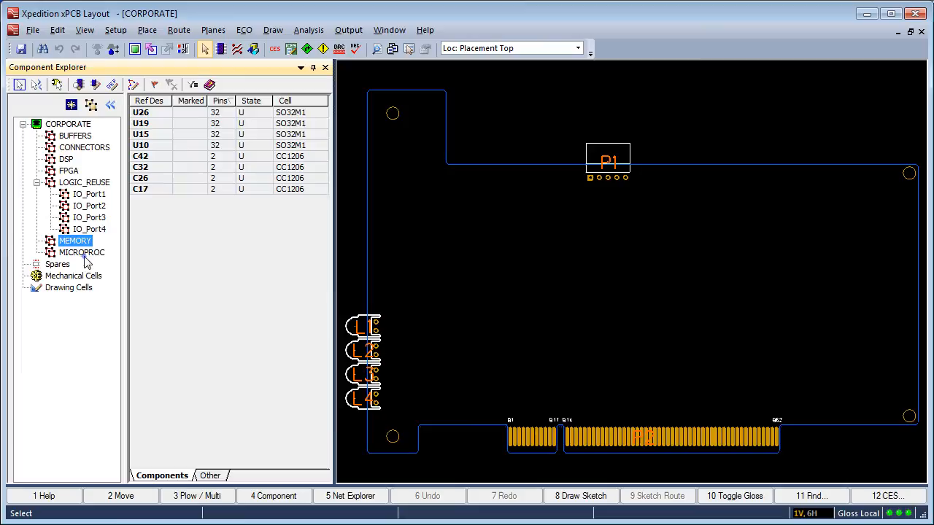
click(82, 251)
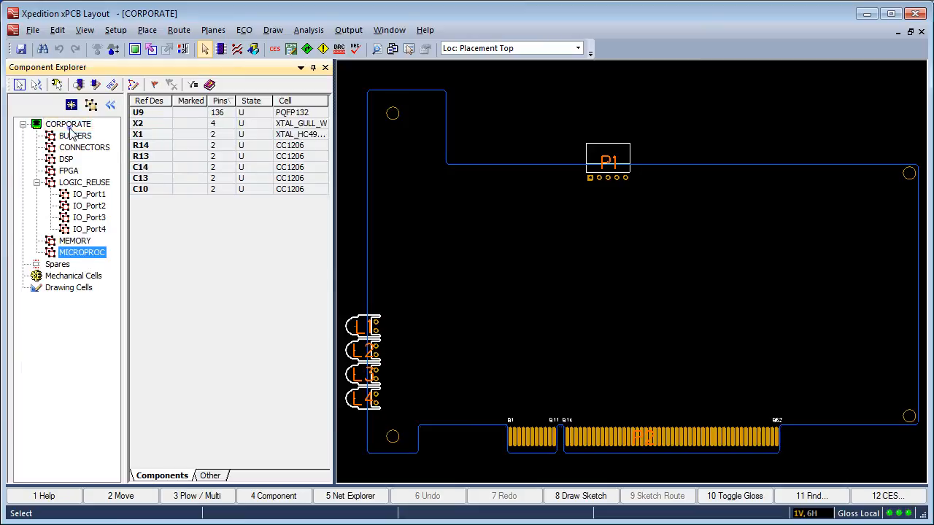
click(67, 124)
text(ANALOG_SW)
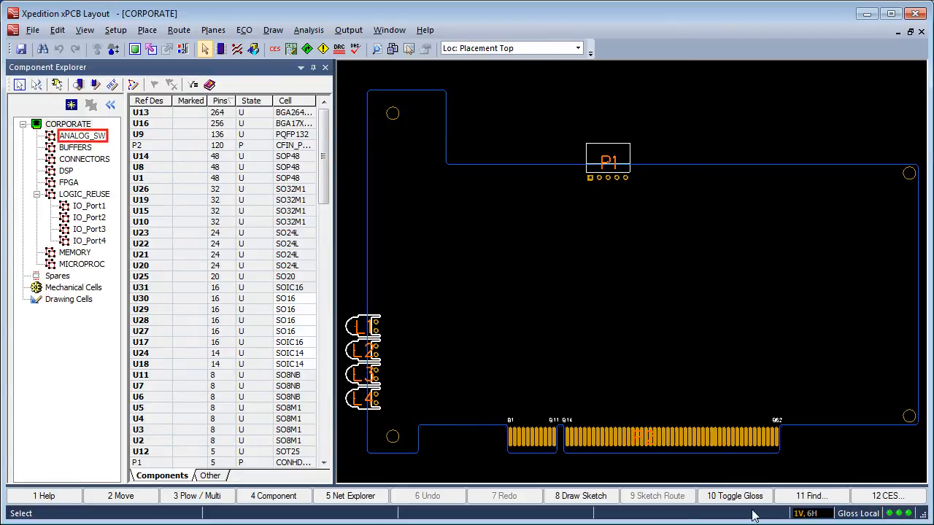
click(81, 136)
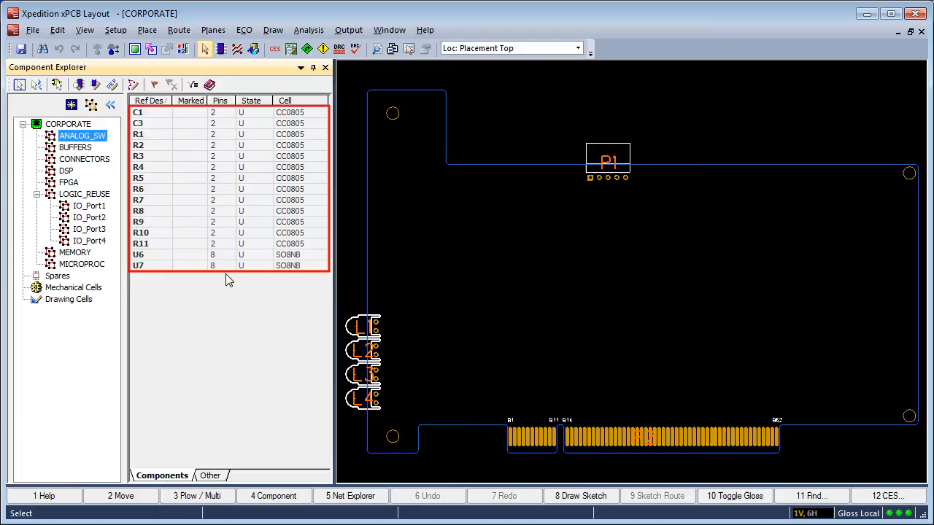
click(74, 252)
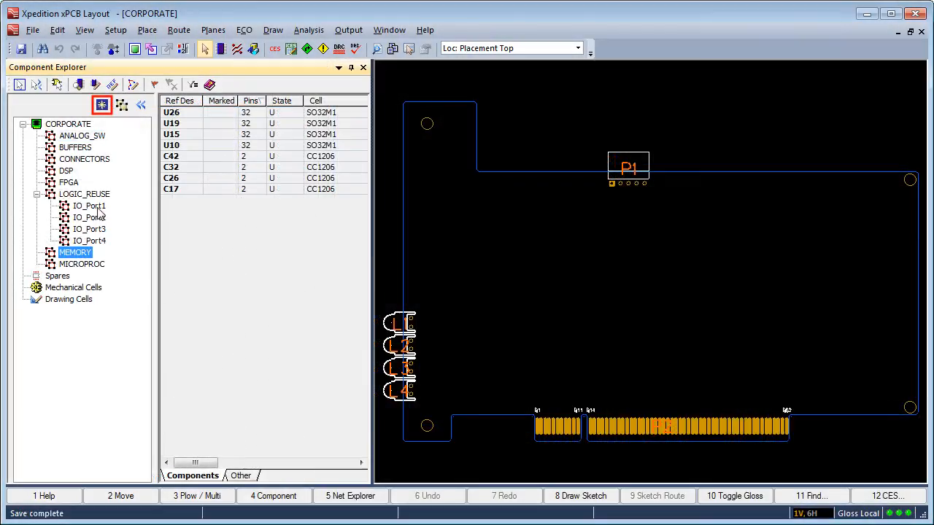
Add a DECOUPLING subgroup under MEMORY and move capacitors C42, C32, C26 and C17 into it
click(102, 106)
text(DECOUPLI)
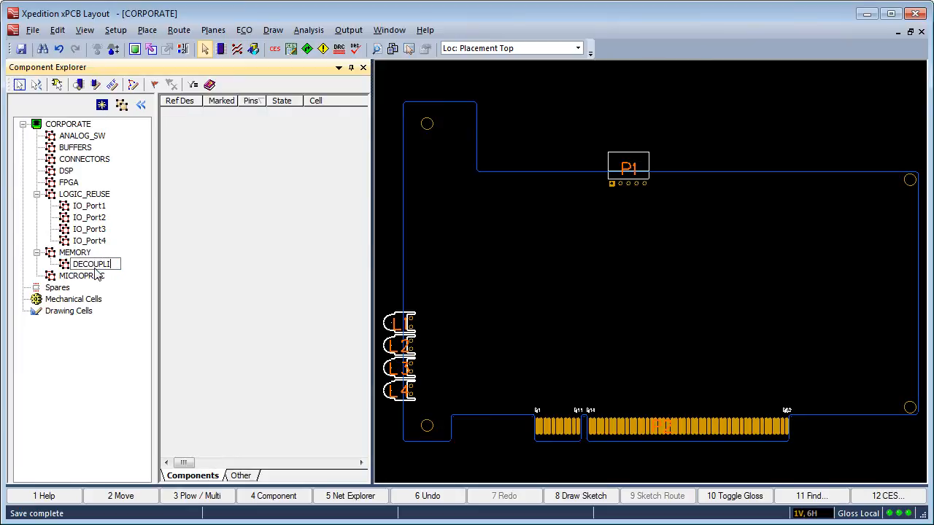
click(74, 251)
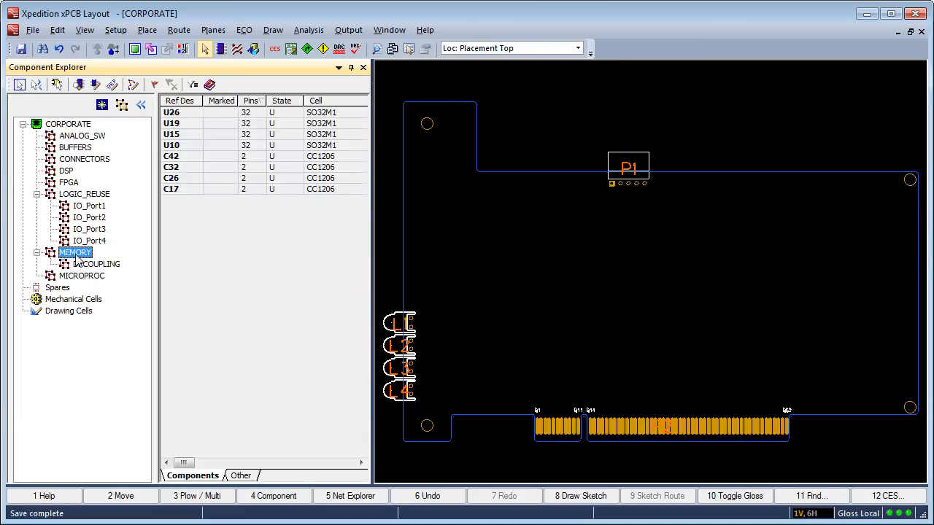
click(171, 155)
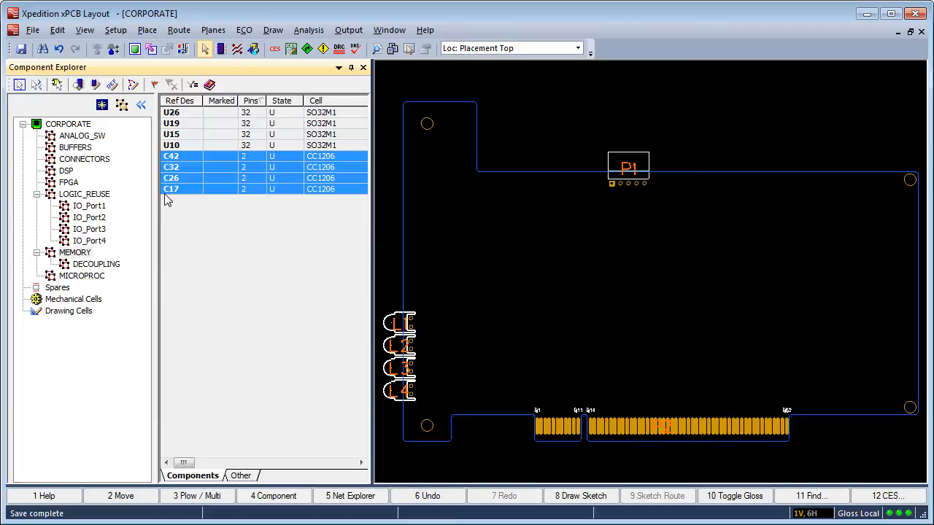
click(96, 263)
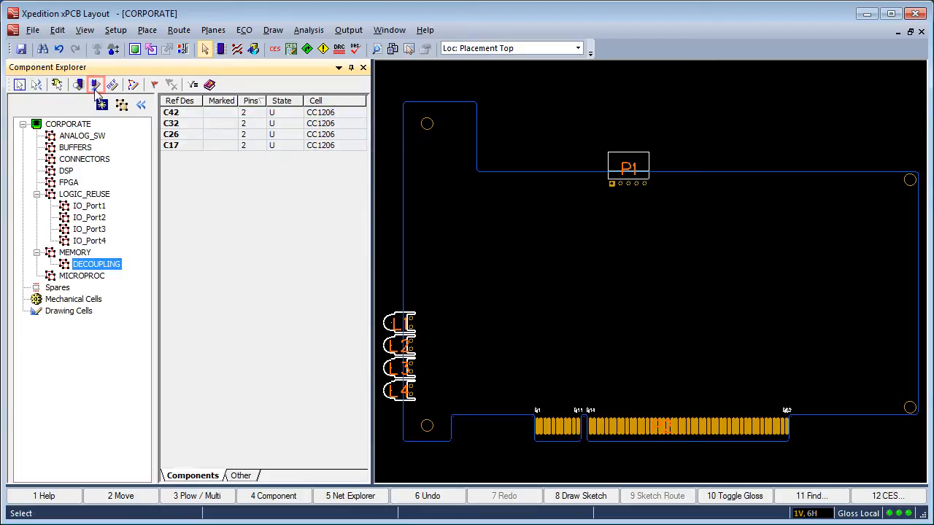
Give DECOUPLING placement settings of bottom side and 90 degree rotation
click(97, 84)
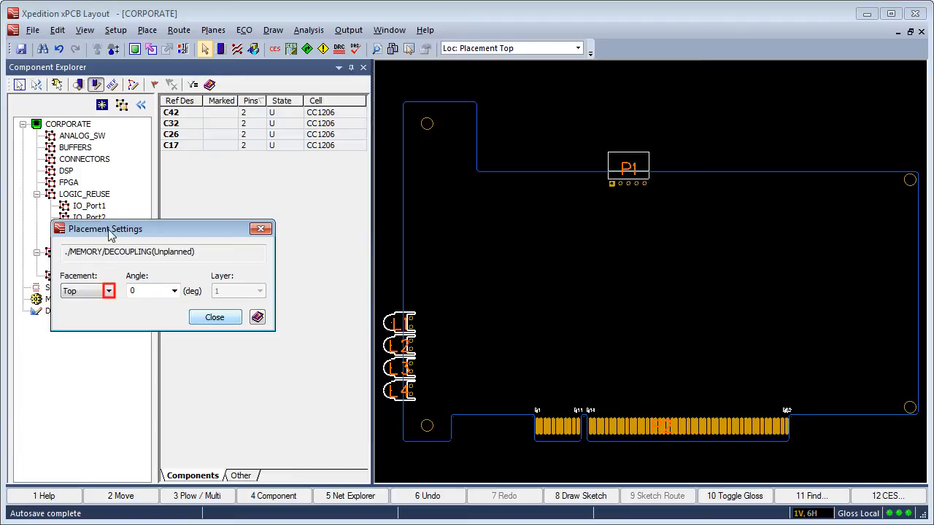
click(108, 291)
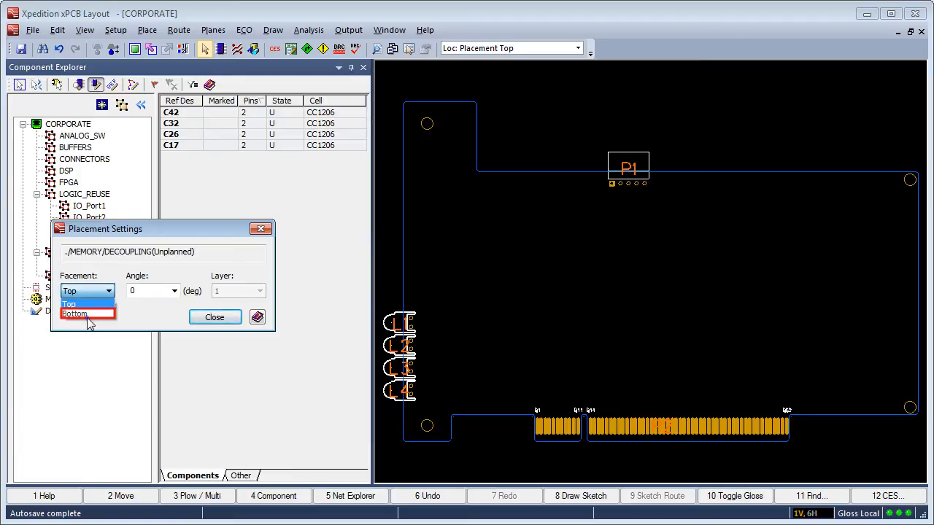
click(75, 314)
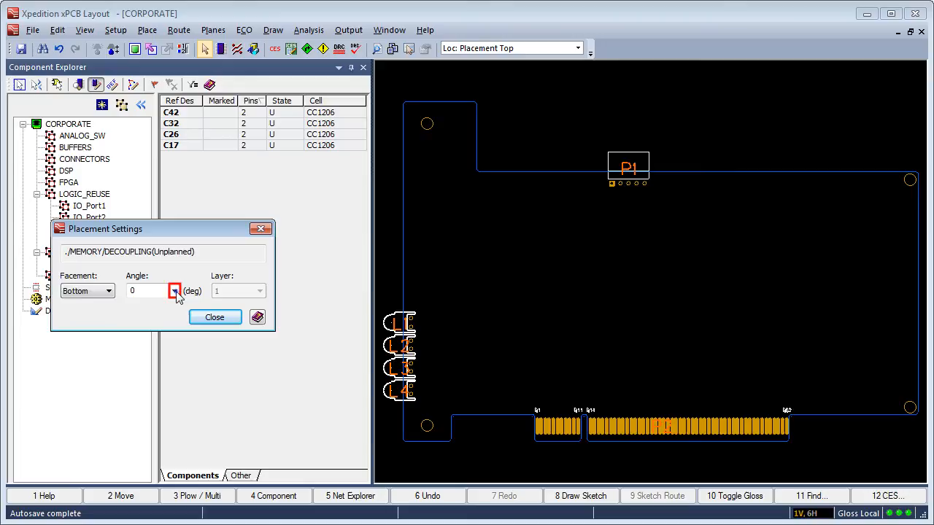
click(175, 290)
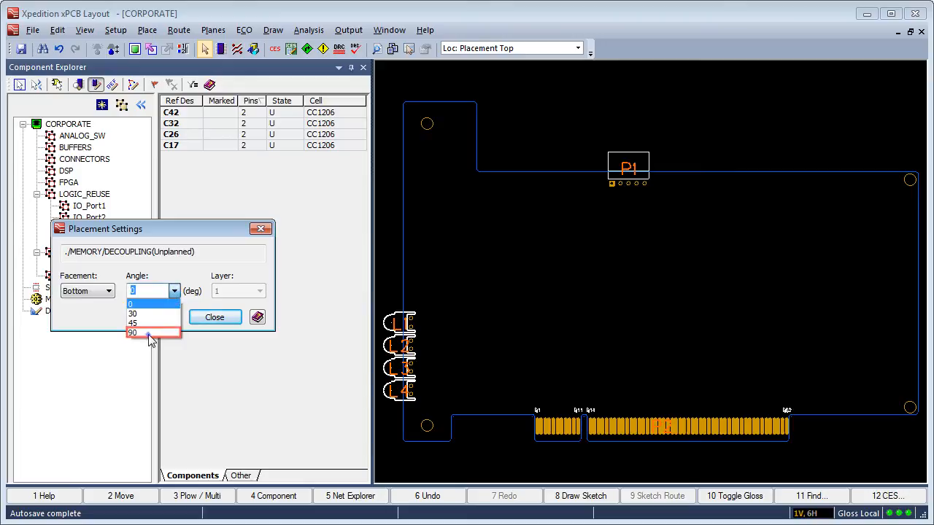
click(132, 333)
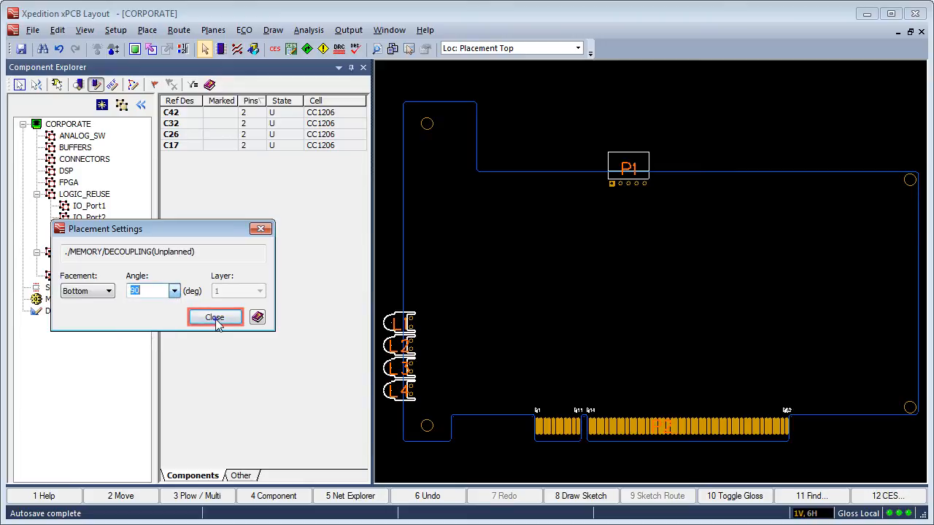
click(215, 318)
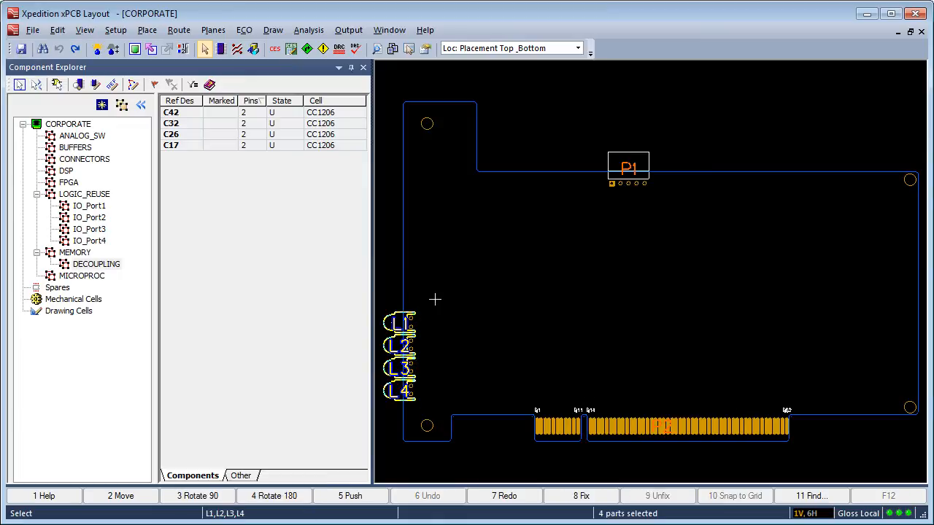
Group the selected LEDs L1–L4 into a new LEDS planning group via Group Selected Components
right_click(435, 300)
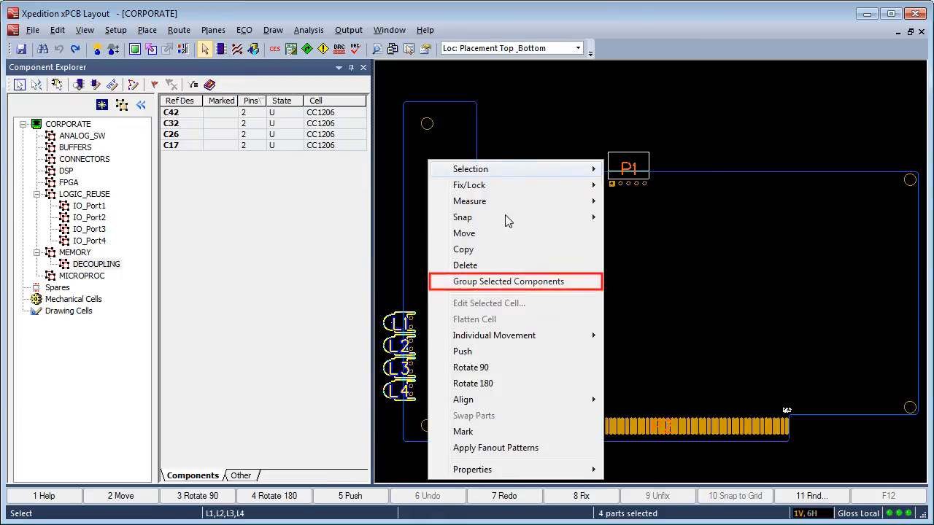
click(508, 280)
text(LEDS)
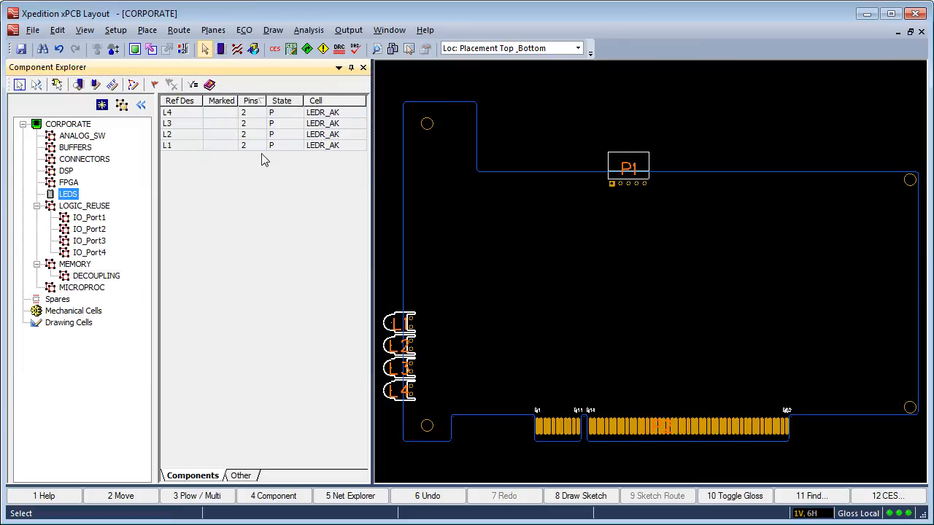
click(37, 83)
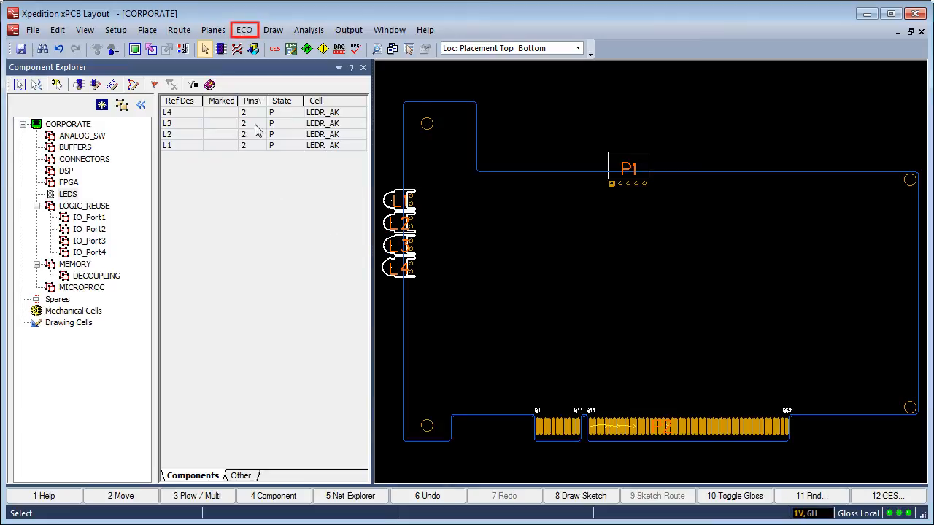
Run ECO Back Annotate so the planning group changes reach the design
click(245, 29)
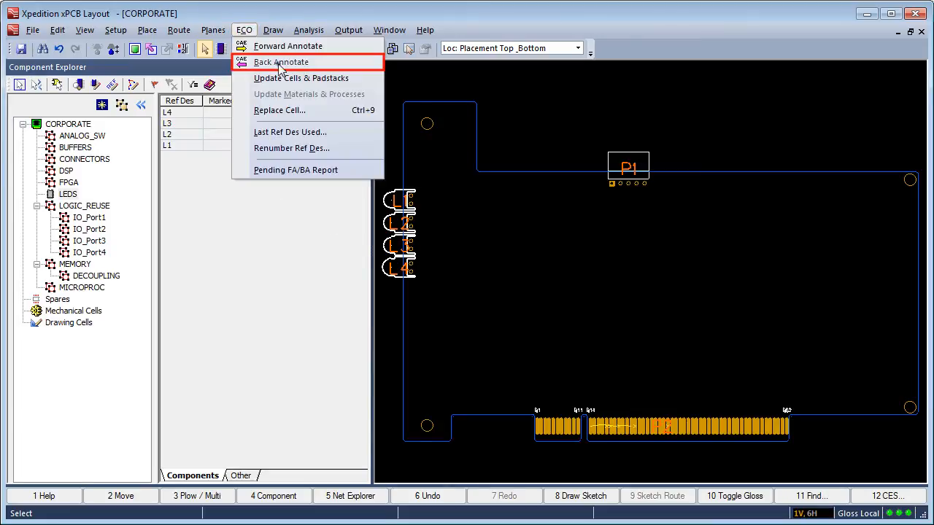
click(280, 62)
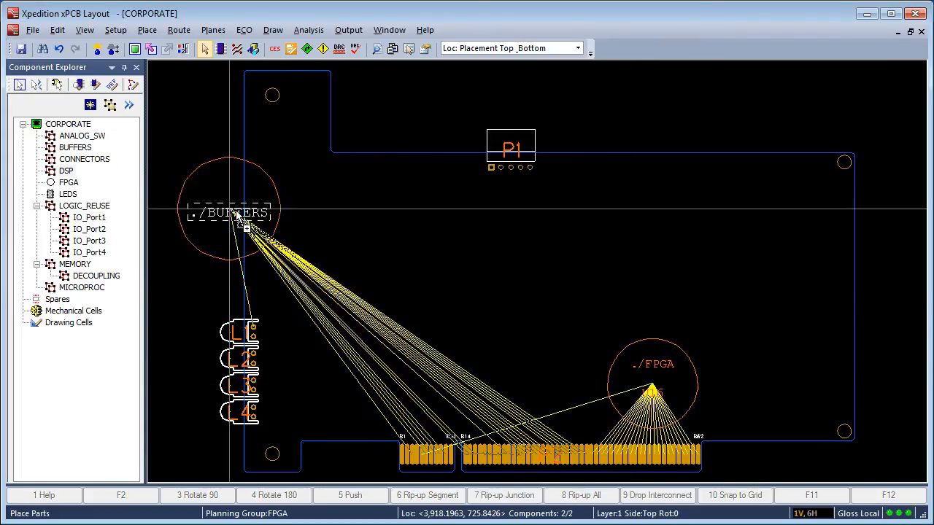
Drag the BUFFERS group circle onto the board's left, then drop DECOUPLING inside the MEMORY circle
drag(230, 212, 537, 379)
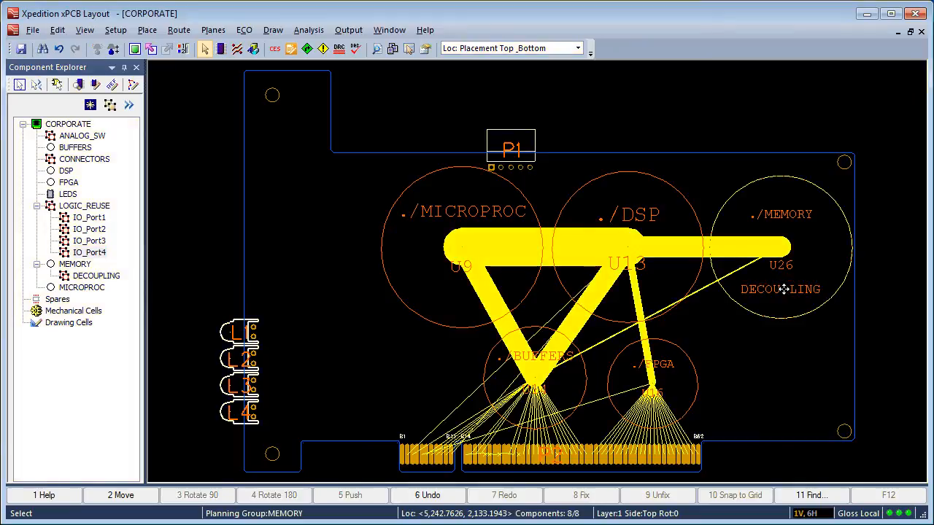
click(82, 136)
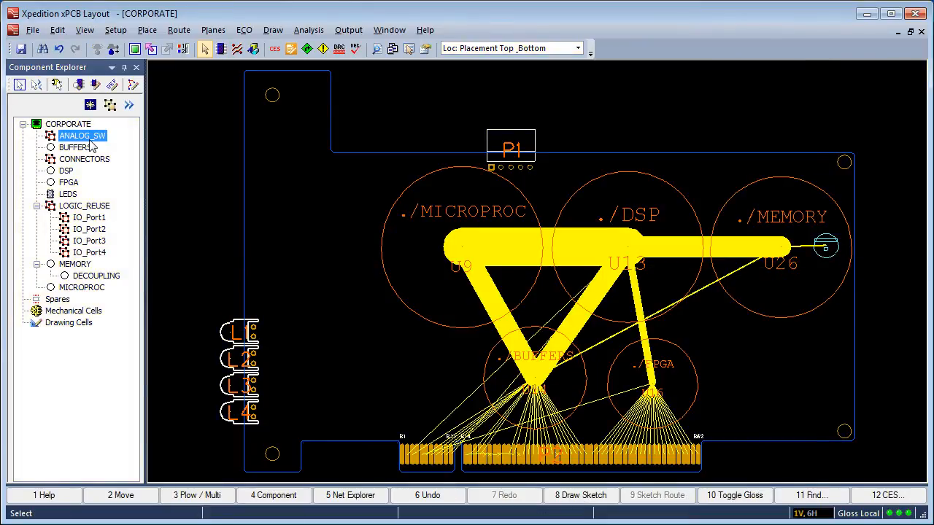